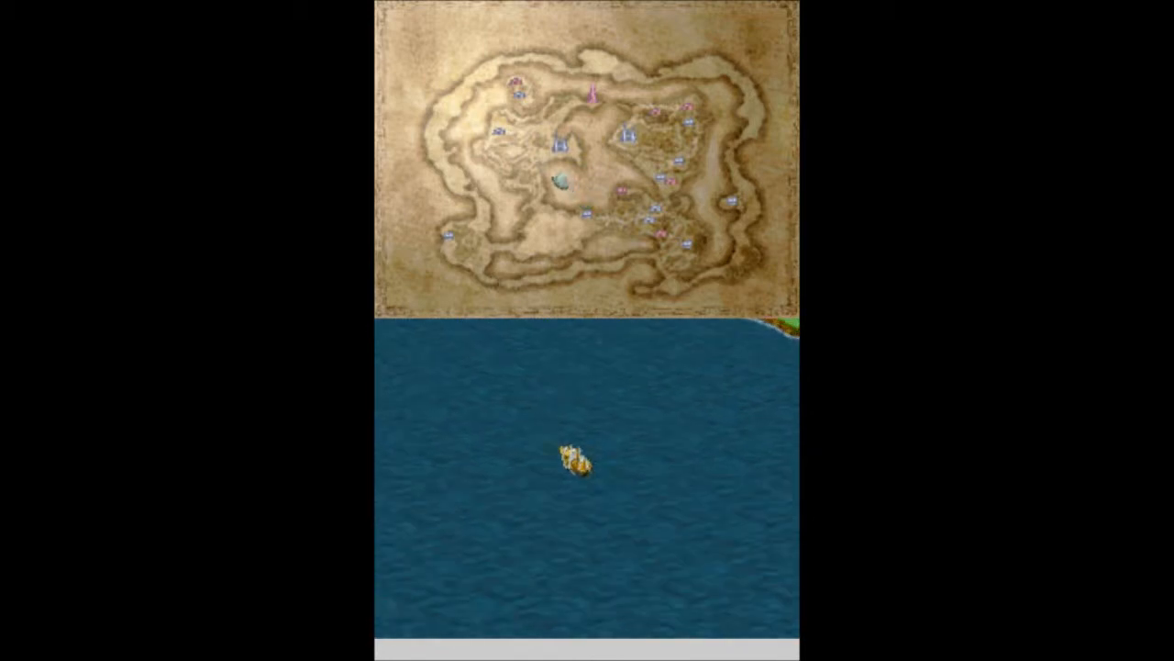
- Sail the ship north and bring it ashore near the fortress
key("Up")
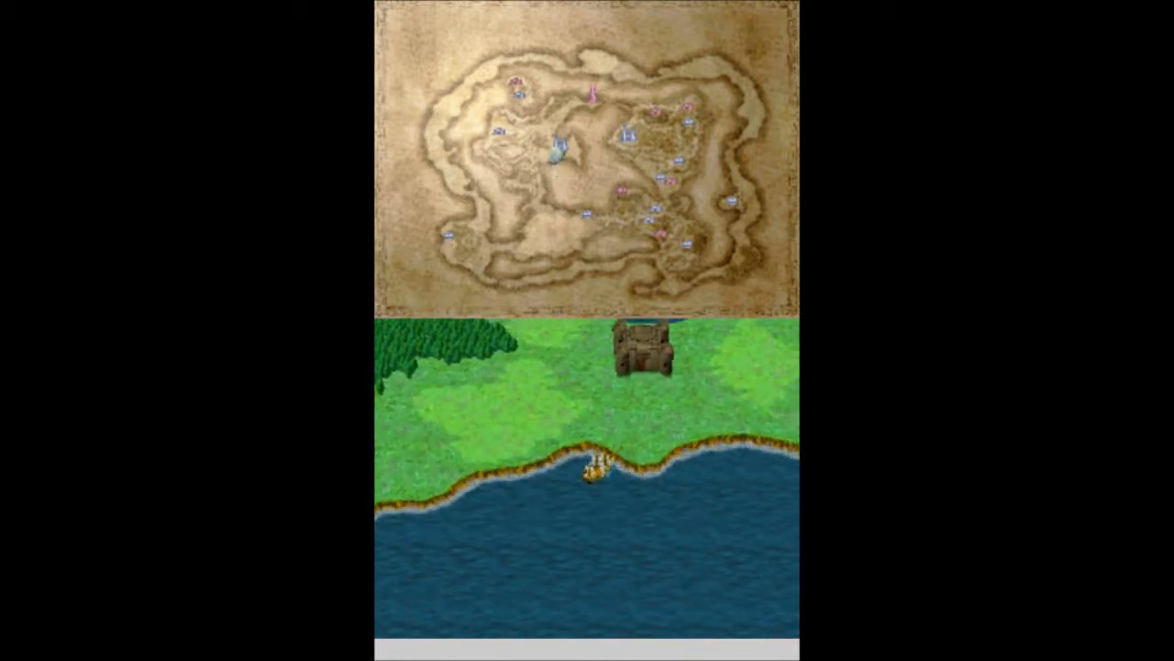
key("Up")
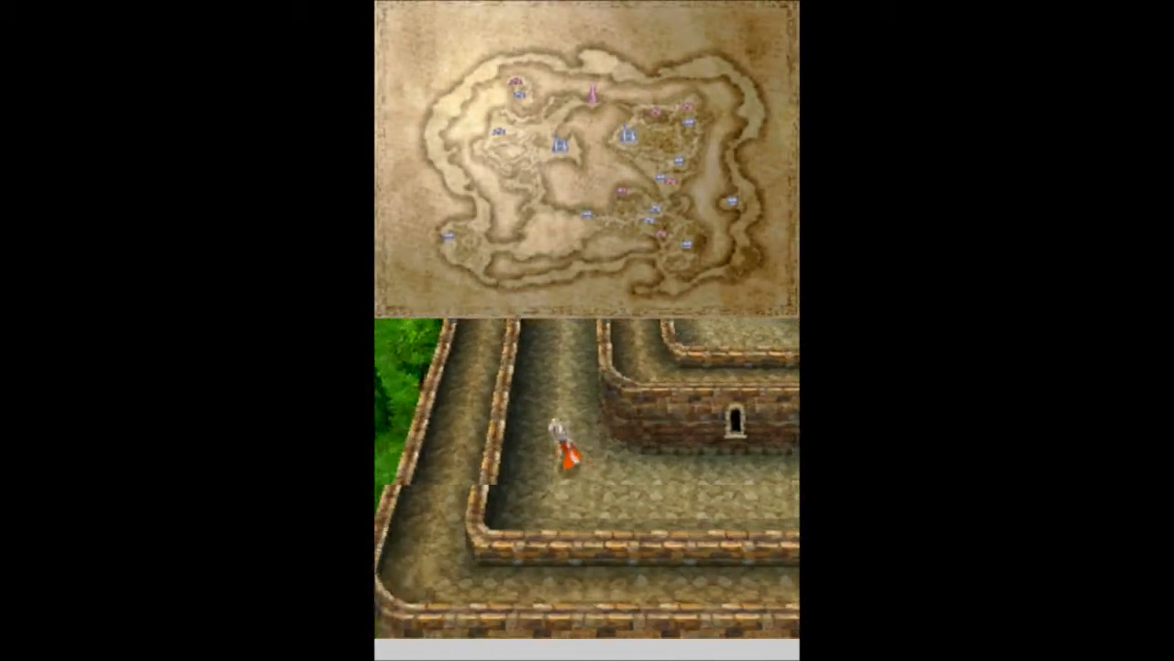
- Briefly view the party's item list while heading into the three-bed room
key("Up")
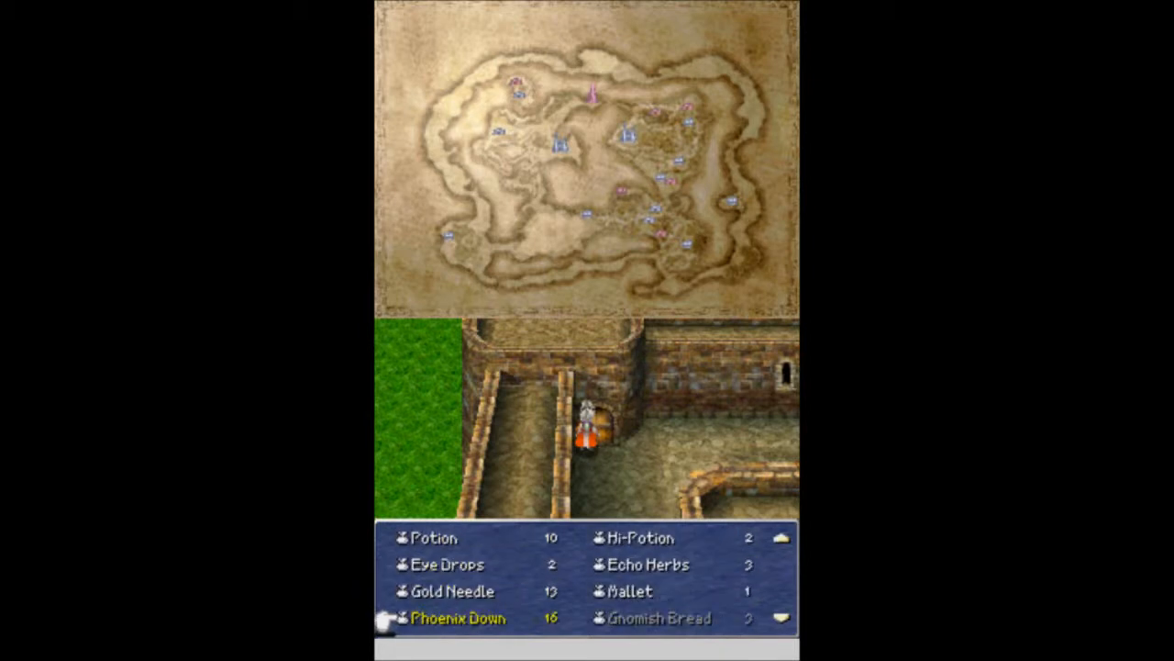
scroll("down", 3)
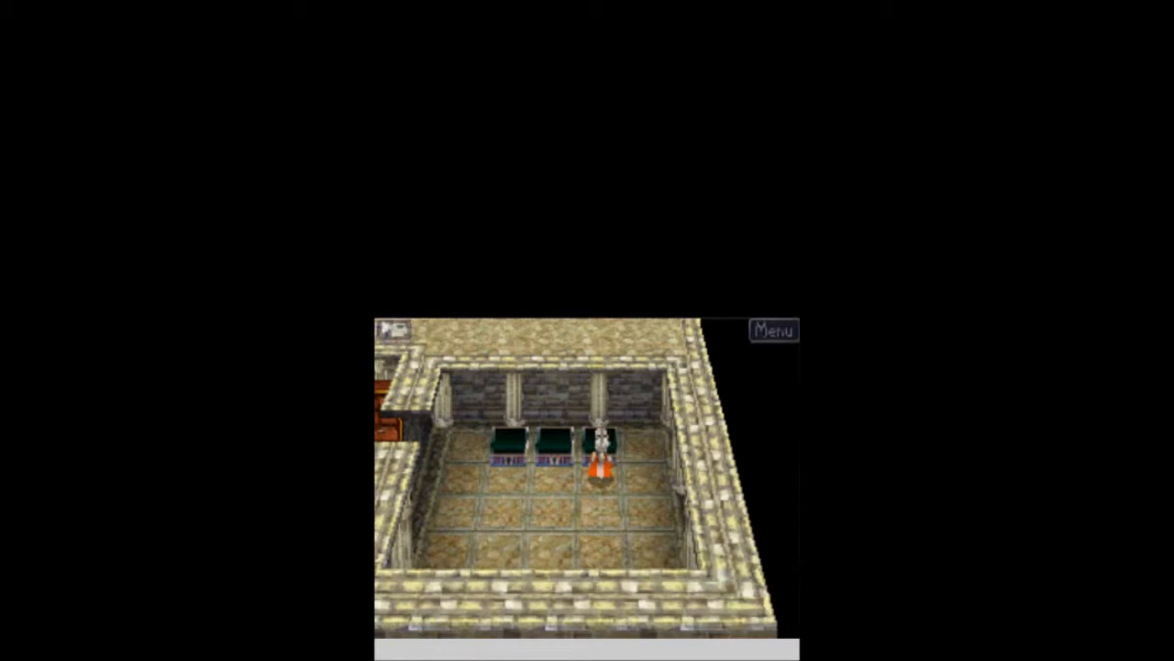
- Equip Sackmn with Light Arrows, raising Attack from 54 to 59
left_click(777, 331)
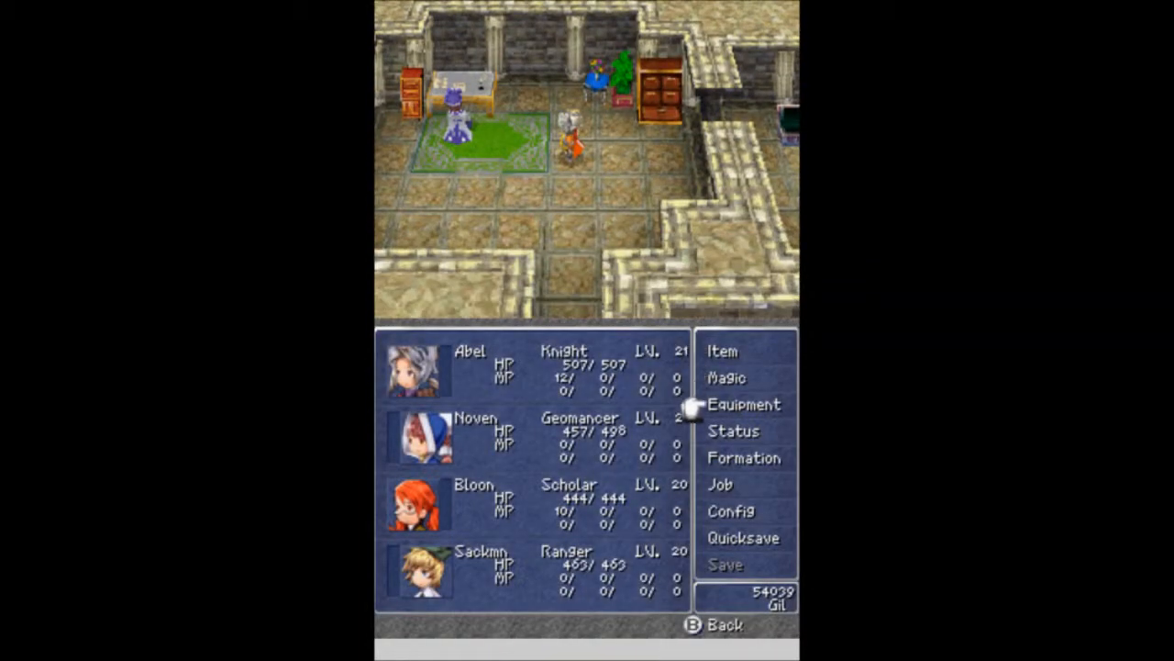
left_click(744, 404)
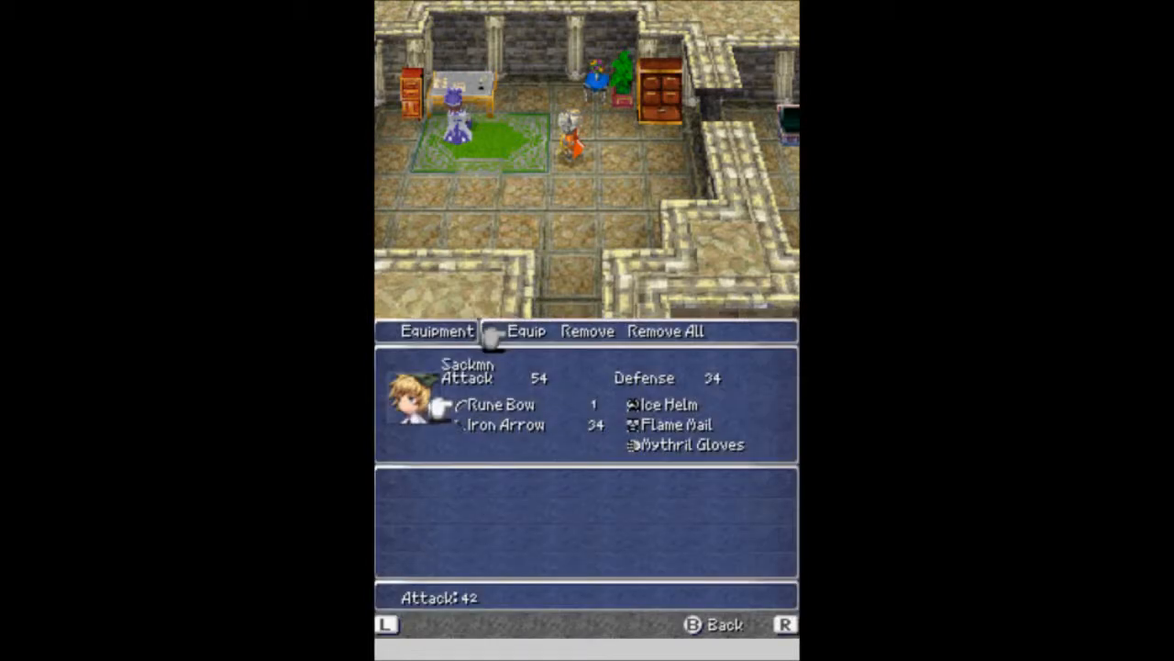
left_click(523, 332)
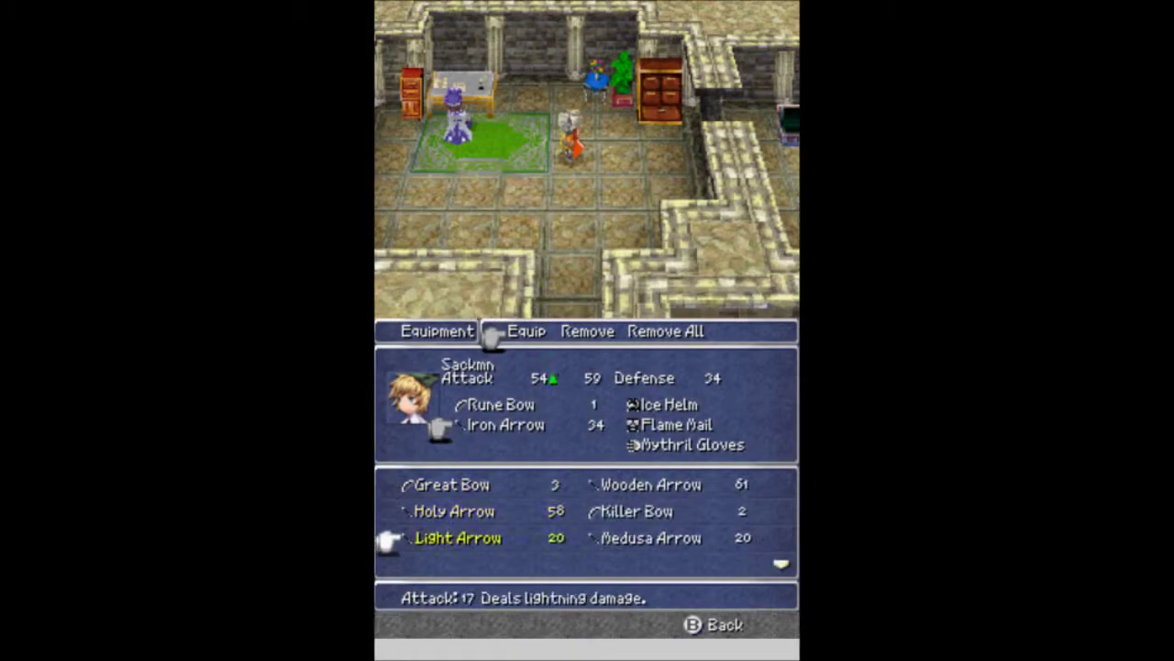
left_click(637, 537)
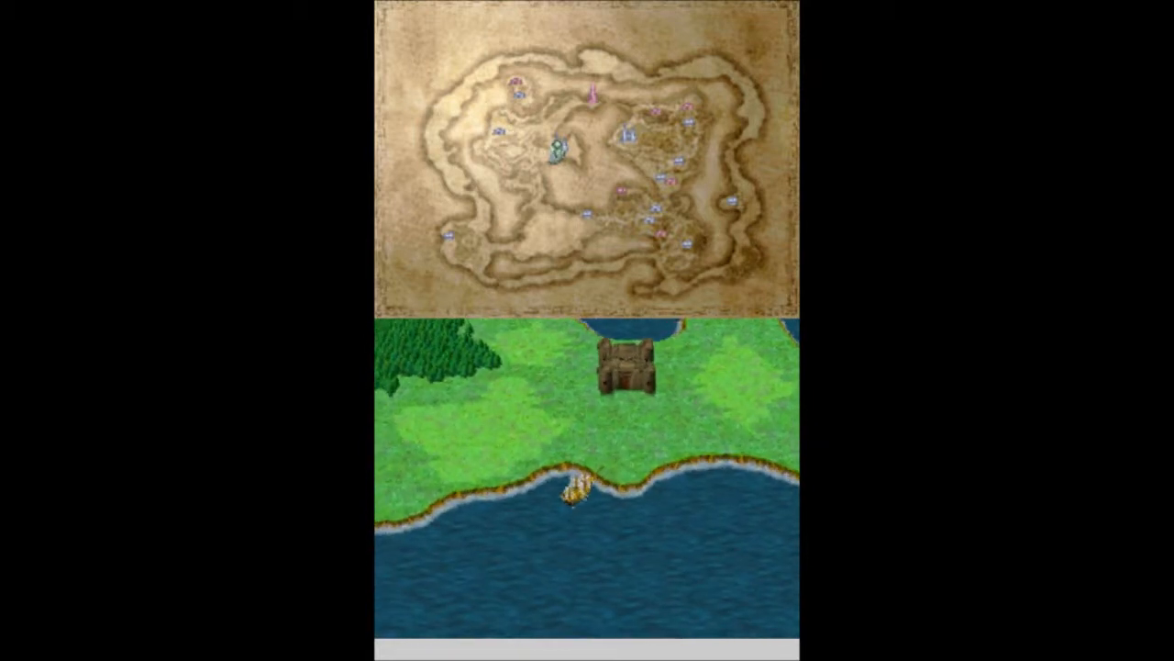
- Steer the ship down to moor on the shore below the castle
key("Down")
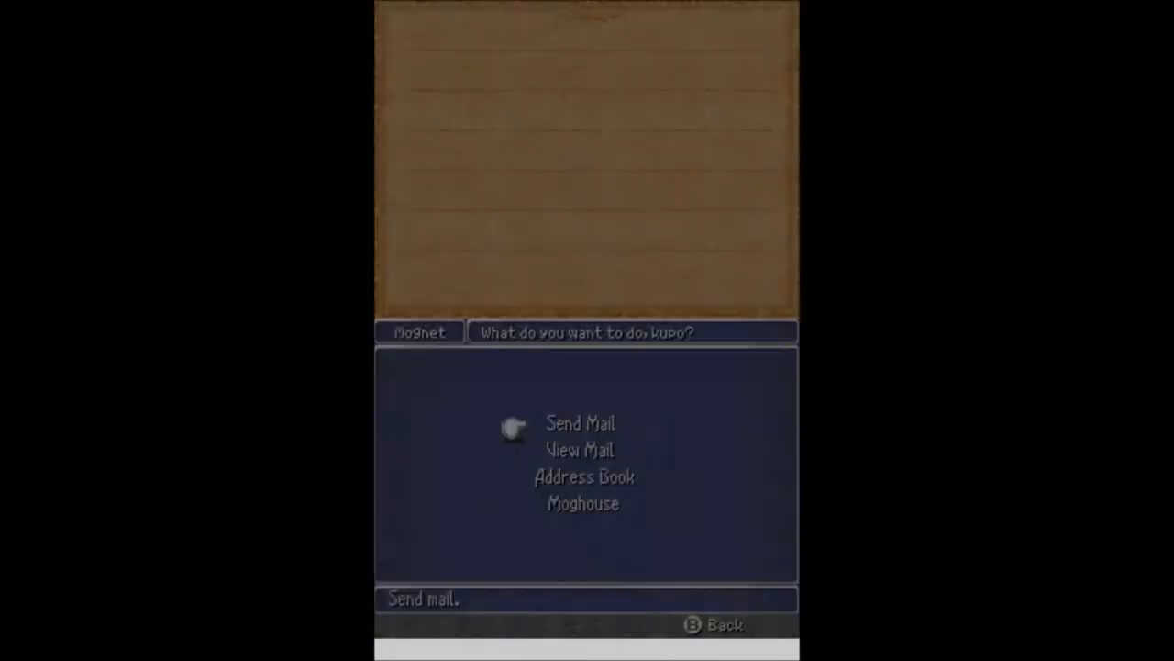
- Choose Send Mail from the Mognet options
left_click(579, 450)
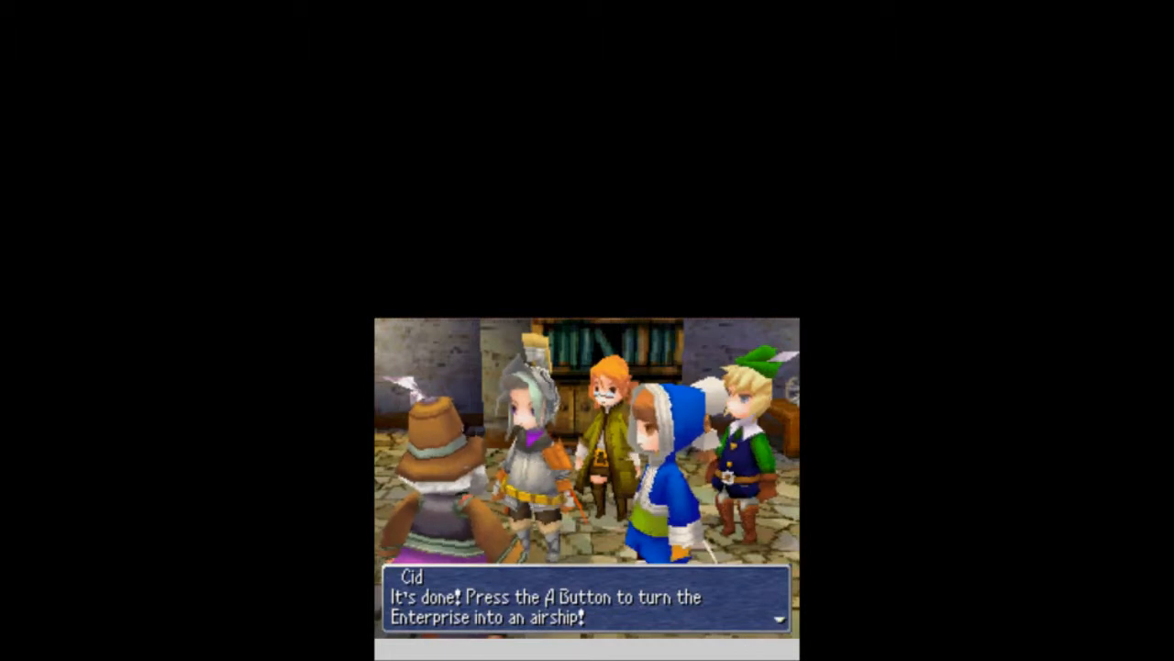
- Confirm Cid's offer to convert the Enterprise into an airship
key("enter")
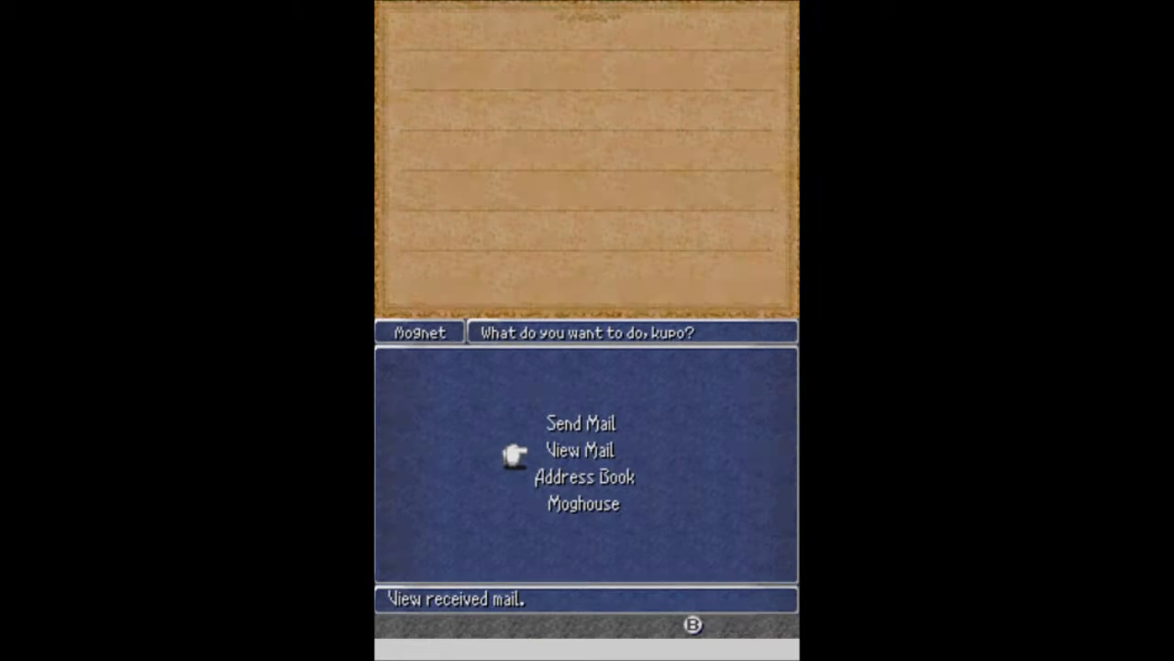
- Select View Mail to list the five received letters
left_click(573, 449)
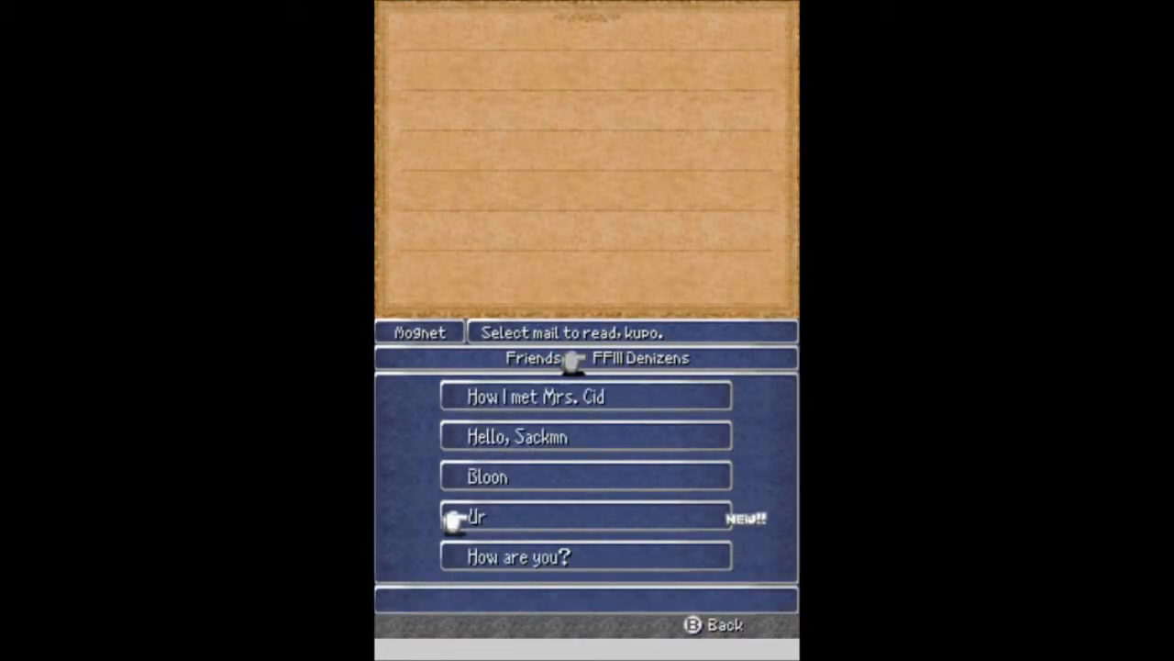
- Read Topapa's new letter 'The Children of Ur' and close it
left_click(582, 517)
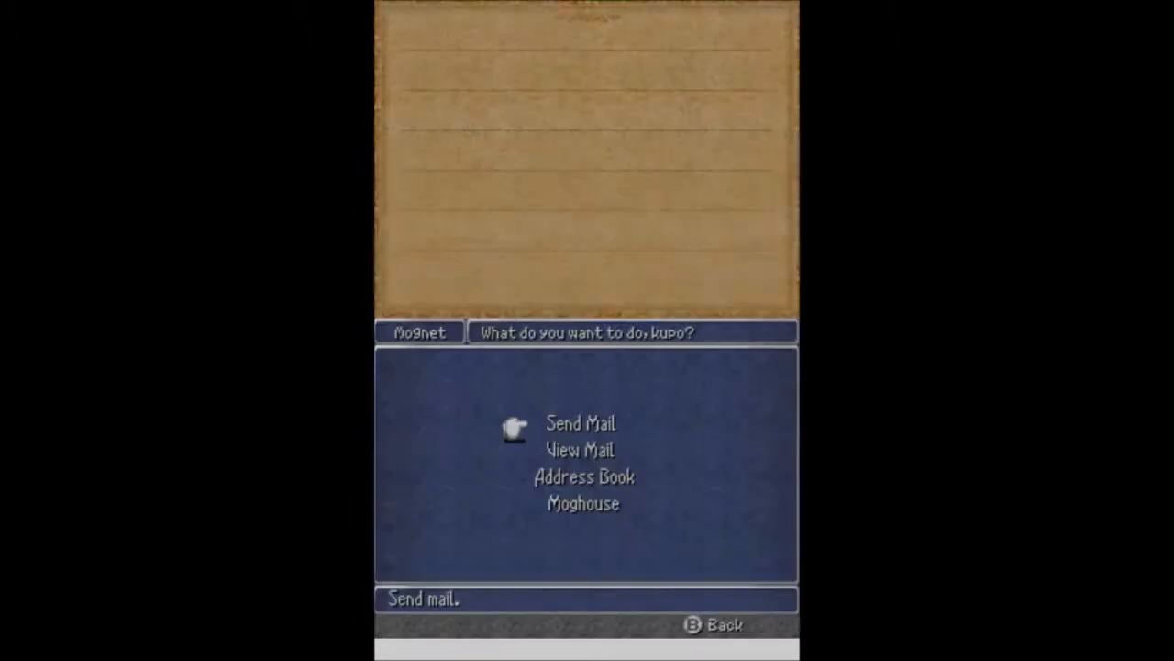
left_click(578, 448)
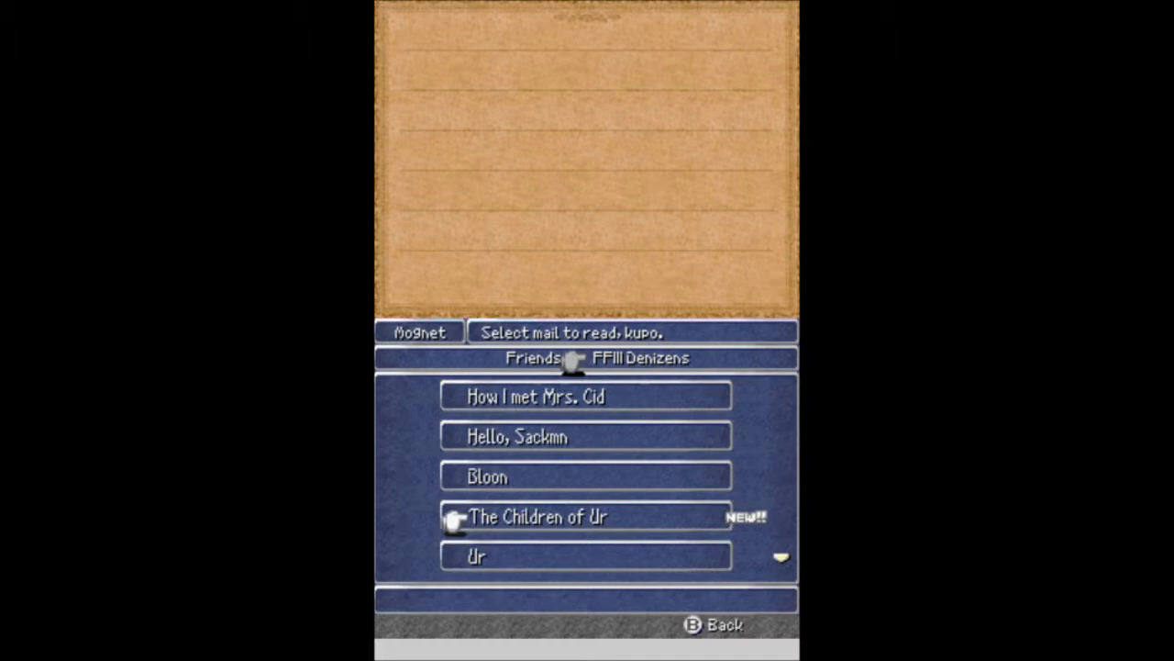
left_click(540, 517)
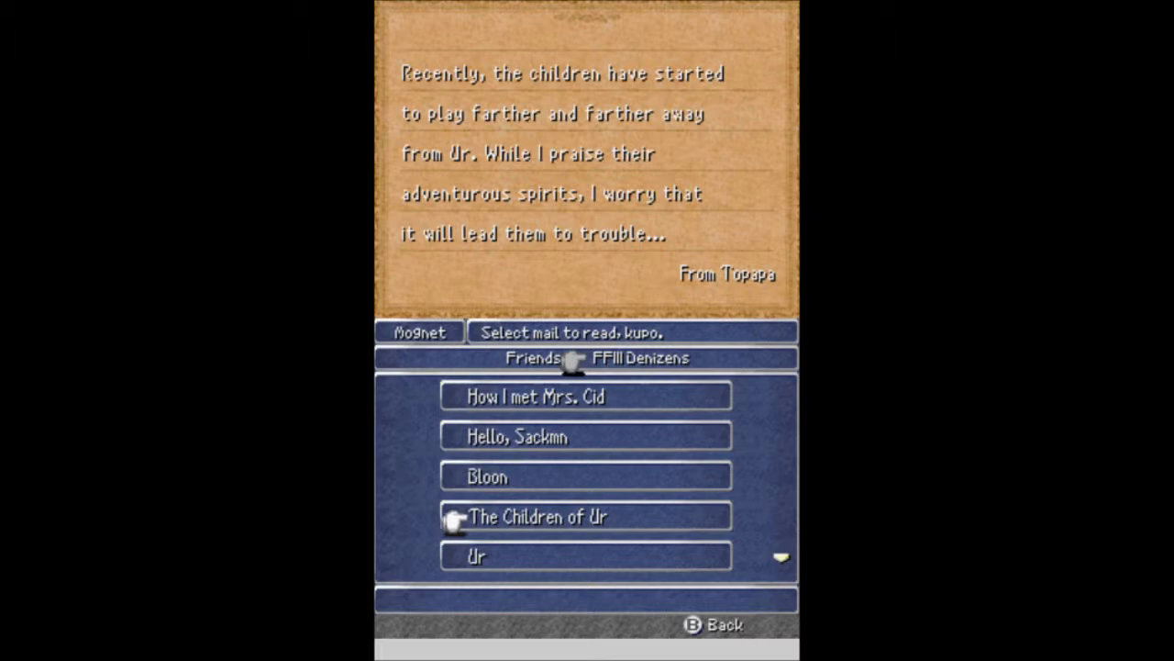
left_click(713, 625)
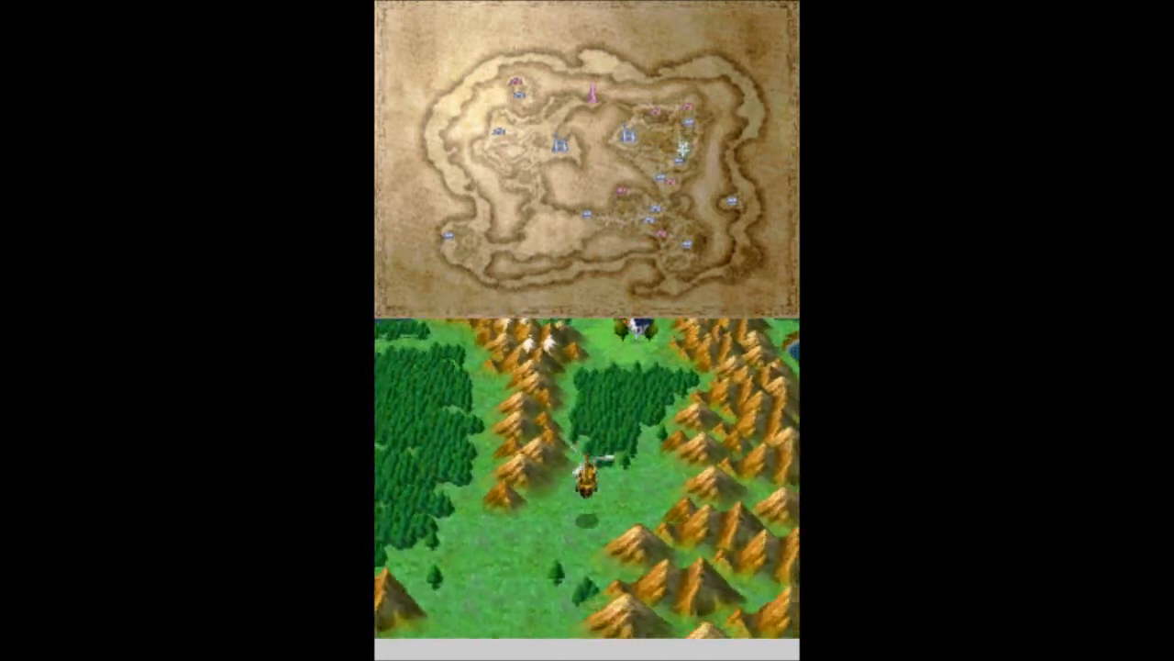
- Fly the airship north across the mountainous world map
key("Up")
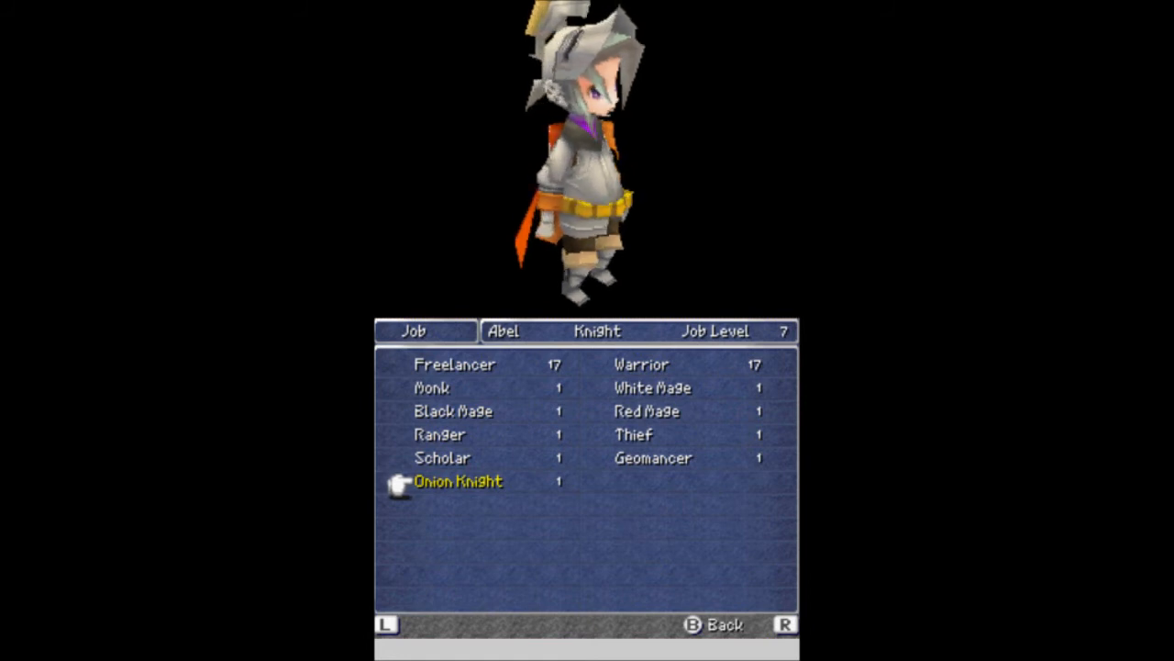
- Browse Abel's jobs from Onion Knight up to Monk, then reopen the party menu
key("Up")
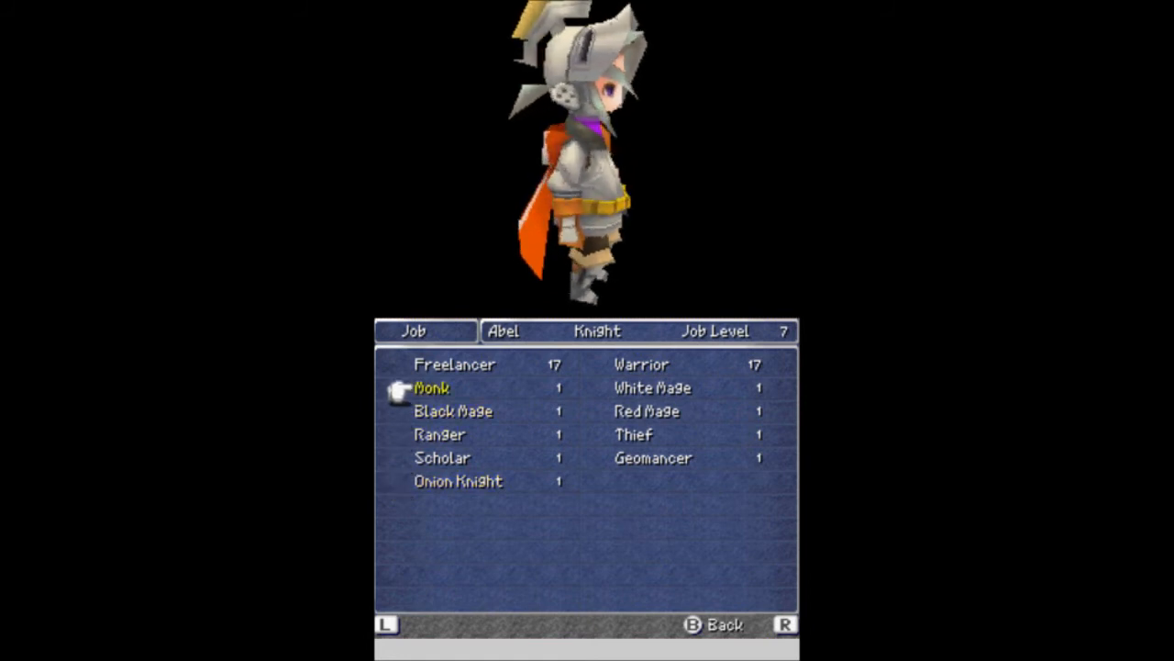
key("Down")
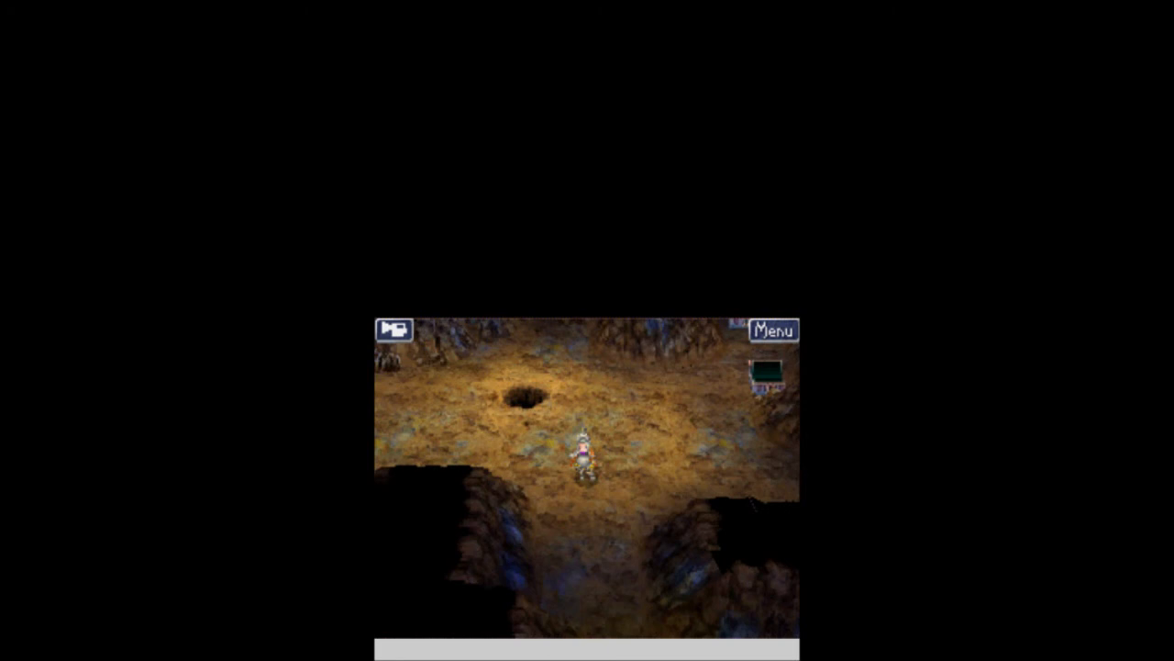
left_click(774, 329)
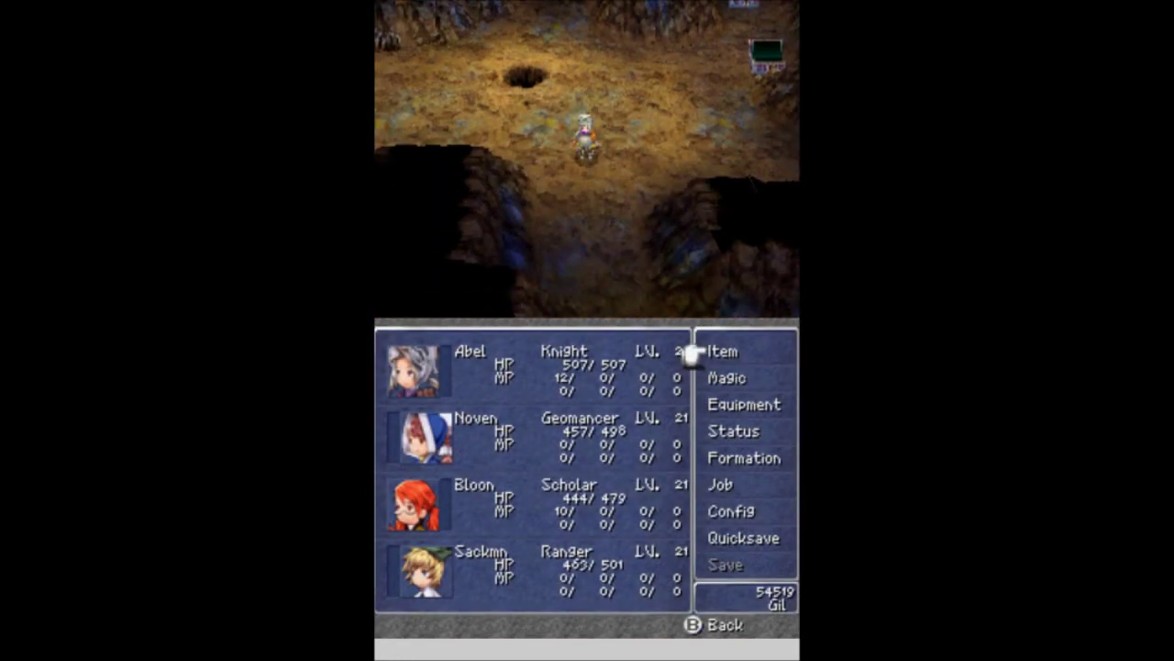